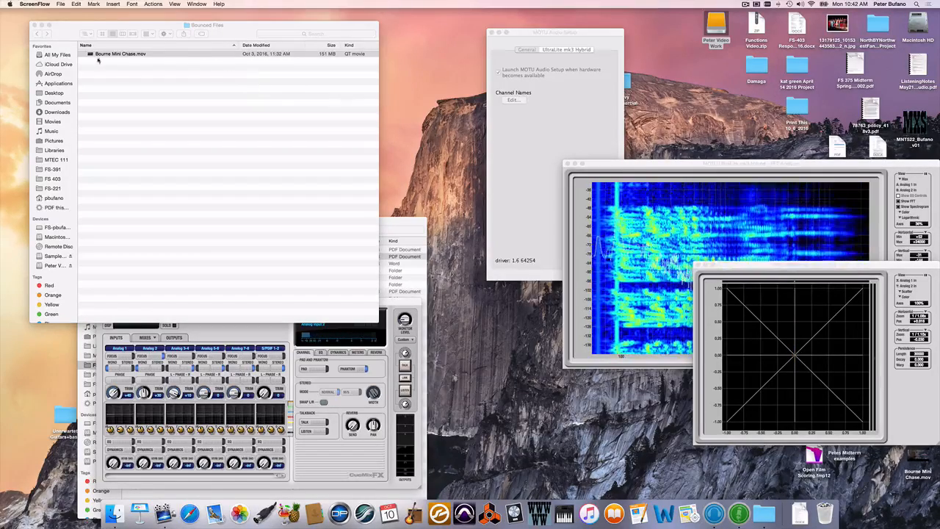
- Open Bourne Mini Chase.mov in QuickTime Player and reposition the player window
left_click(120, 53)
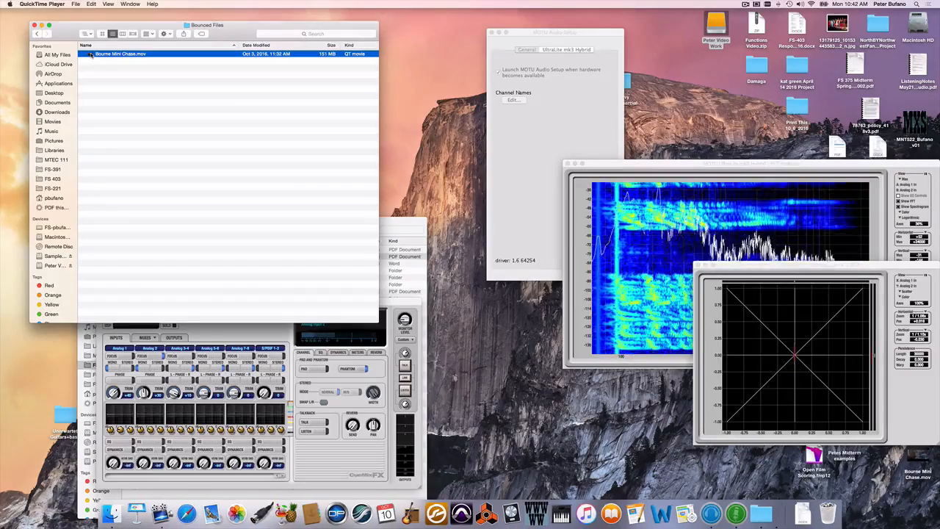
double_click(121, 53)
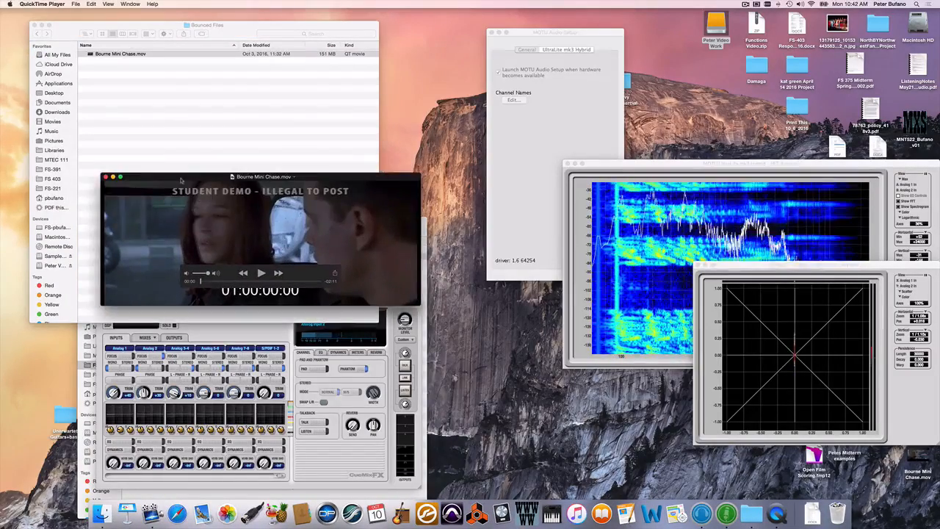
left_click_drag(262, 176, 364, 307)
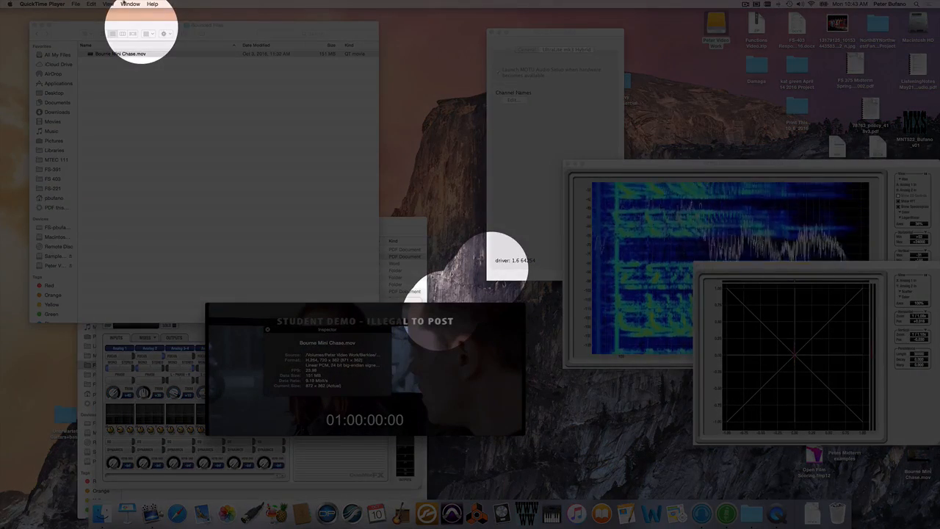
left_click(131, 4)
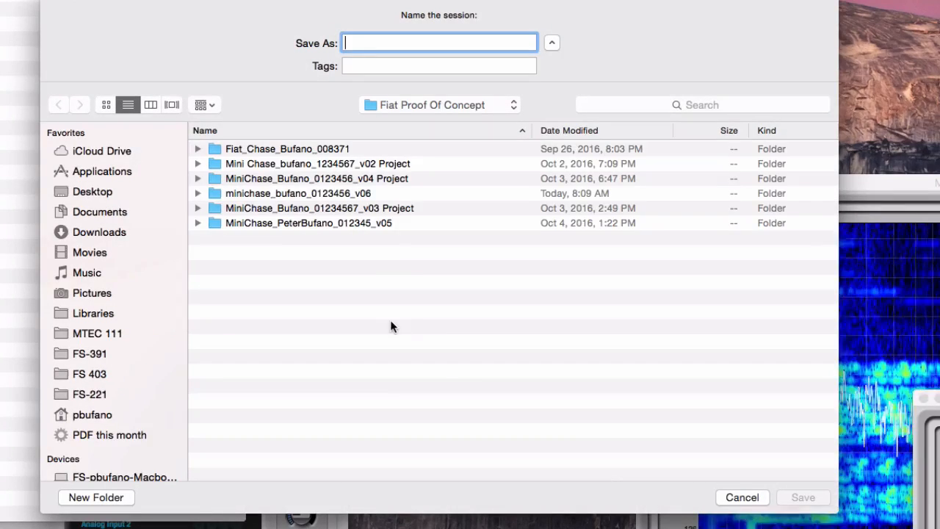
- Name the session 'Car Chase' and save it to the Desktop
left_click(91, 191)
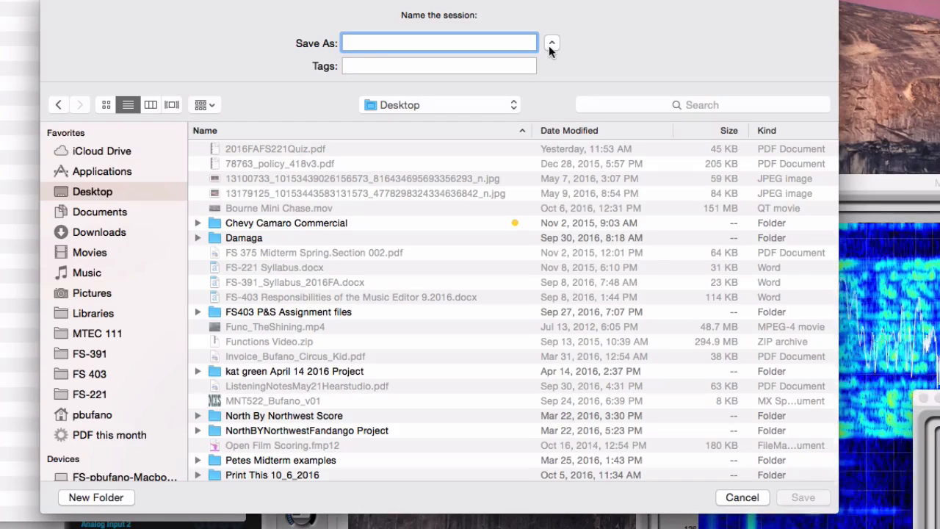
type("Car Chase")
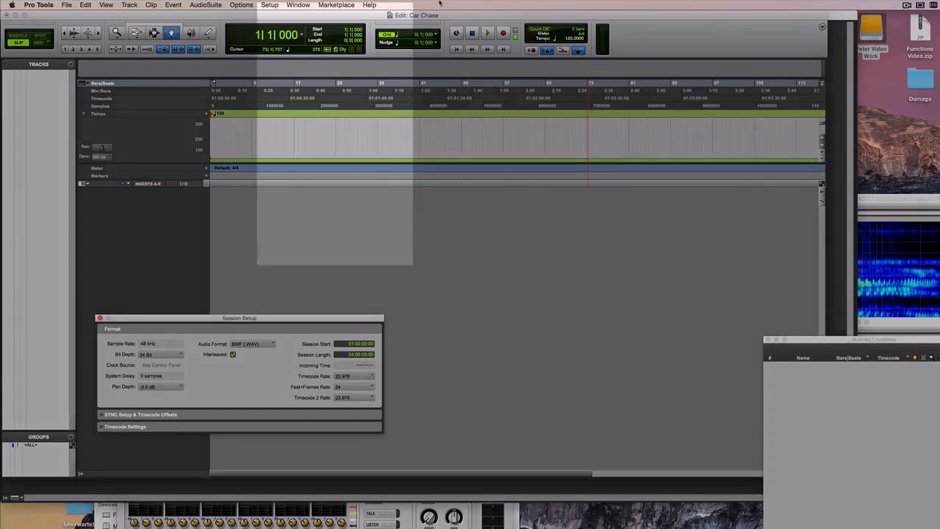
- Set Session Start to 01:00:00:00 and Timecode Rate to 23.976 FPS in Session Setup
left_click(268, 6)
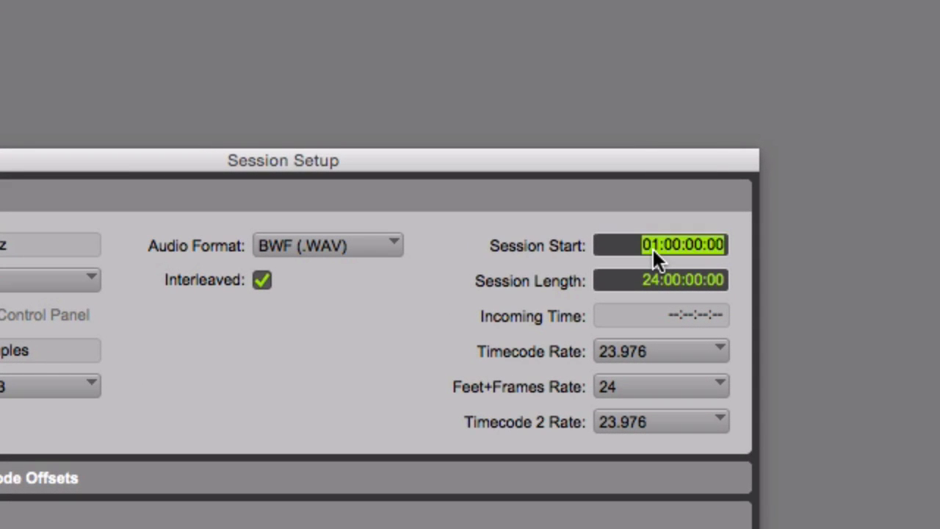
left_click(673, 244)
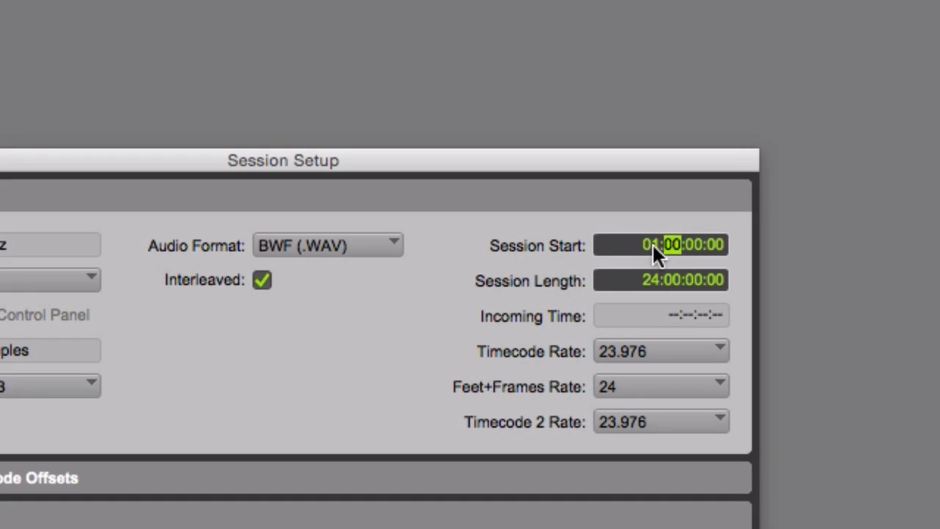
left_click(646, 243)
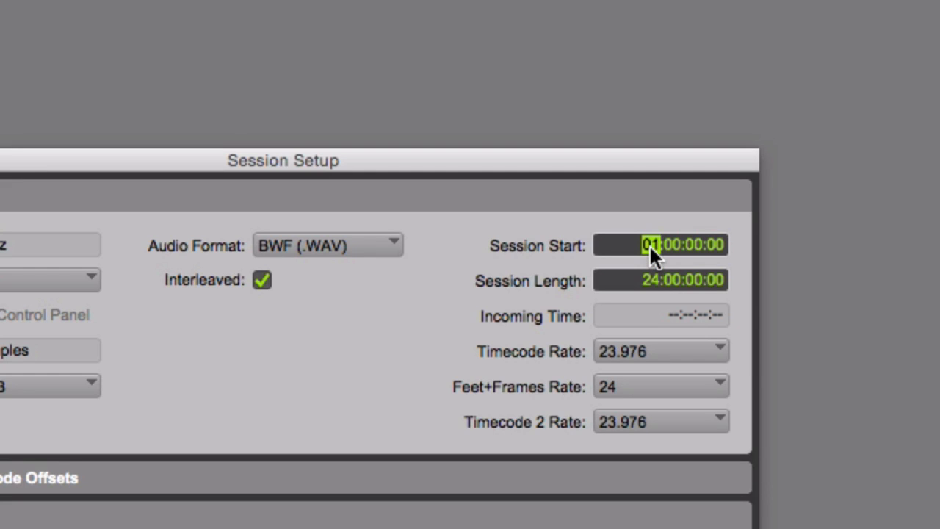
mouse_move(723, 253)
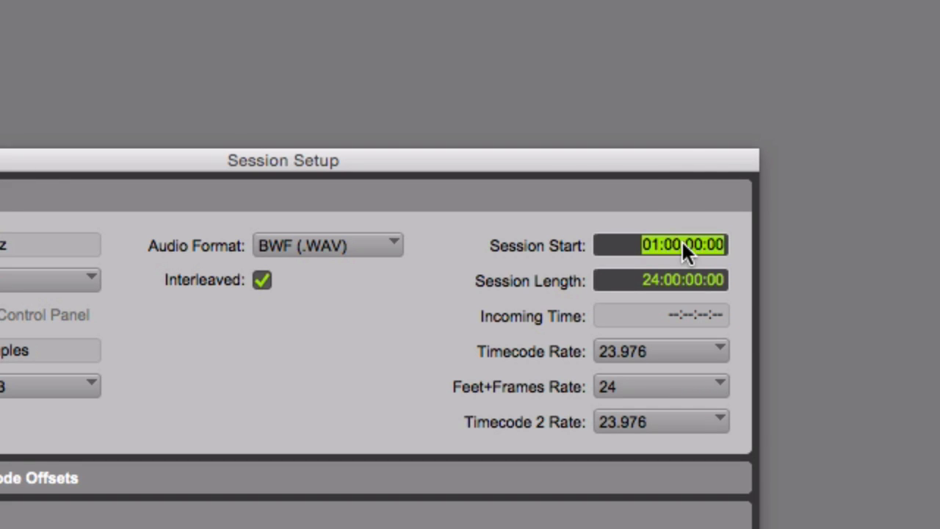
mouse_move(634, 253)
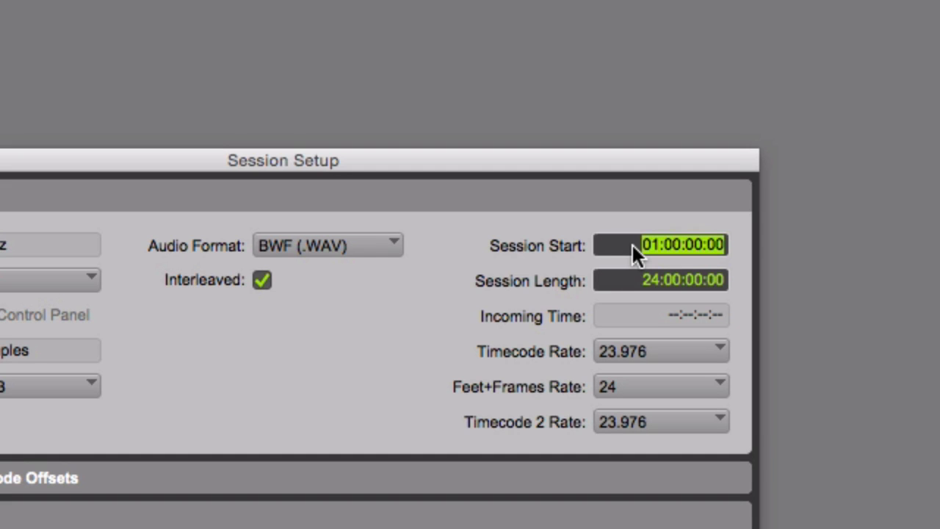
left_click(674, 243)
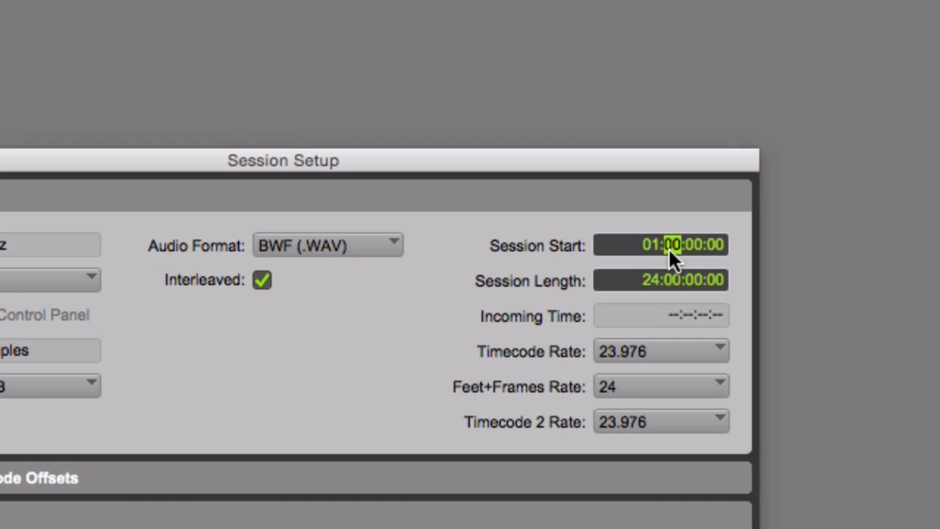
mouse_move(594, 367)
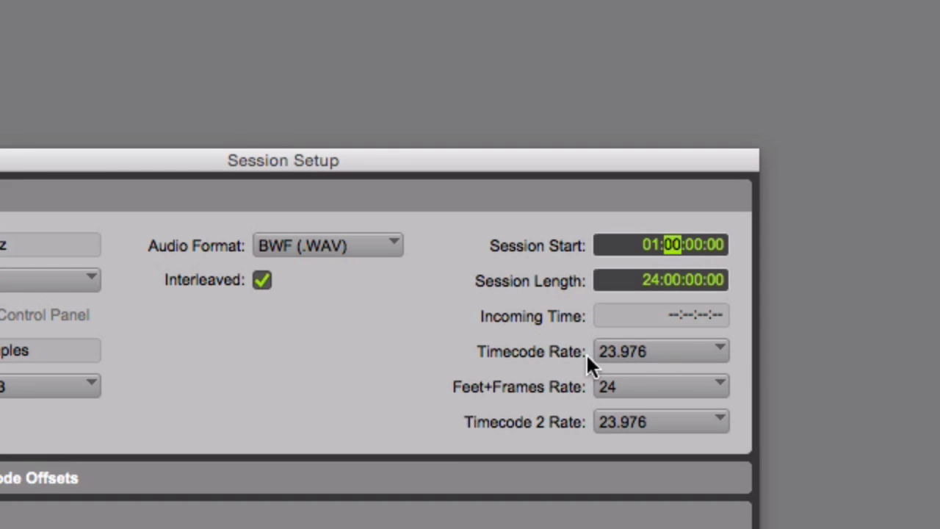
left_click(658, 351)
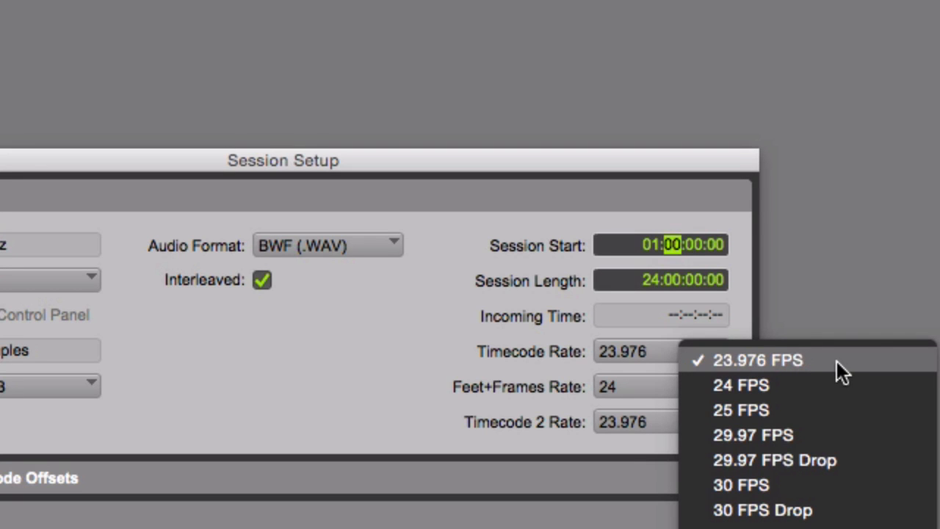
mouse_move(849, 373)
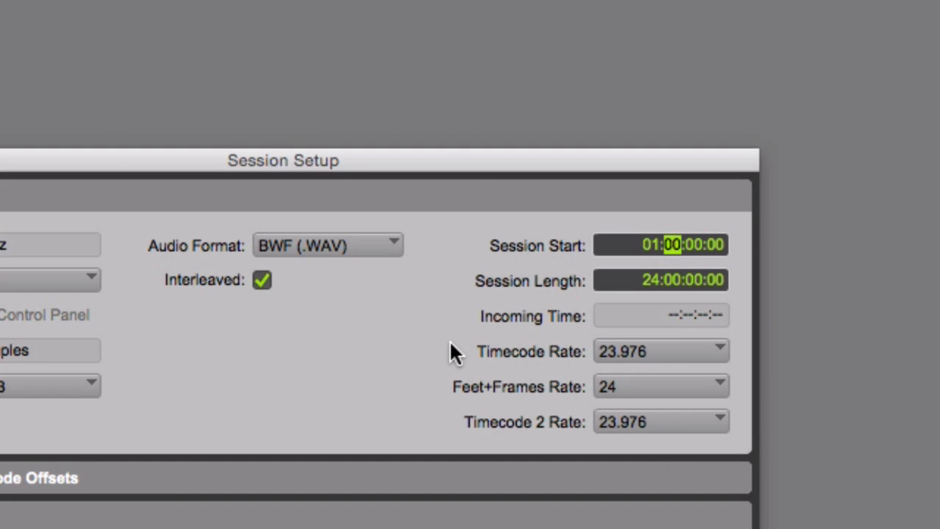
mouse_move(380, 367)
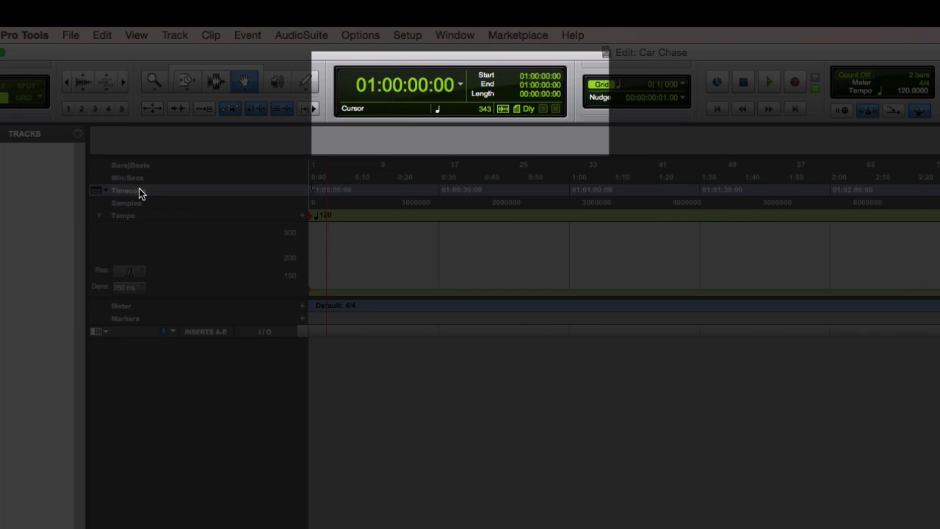
- Make the Timecode ruler the main time scale so the counter reads 01:00:00:00
left_click(316, 189)
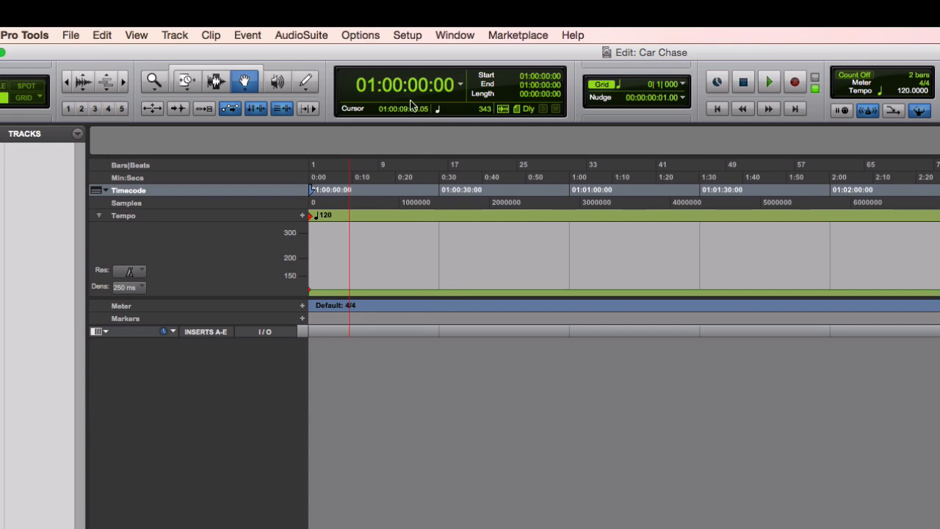
- Choose Bourne Mini Chase.mov via File > Import > Video to bring up its import options
left_click(71, 36)
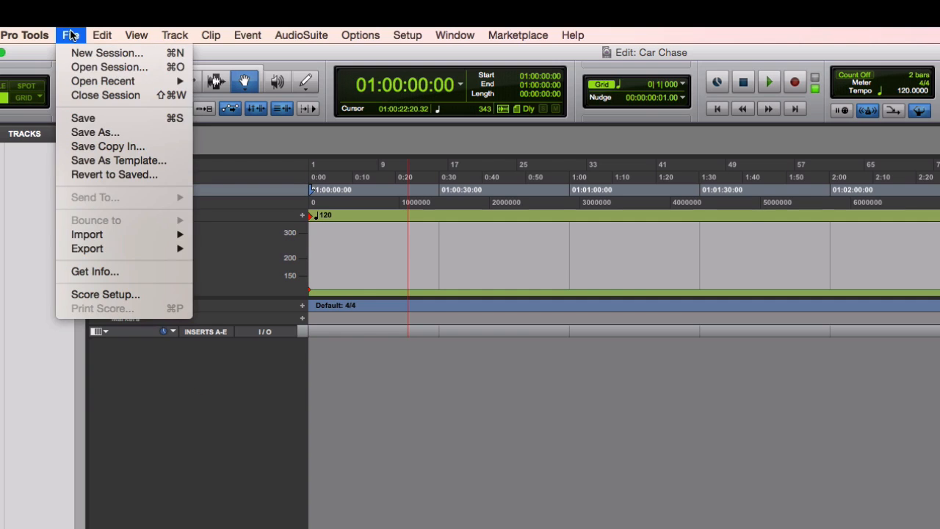
mouse_move(115, 235)
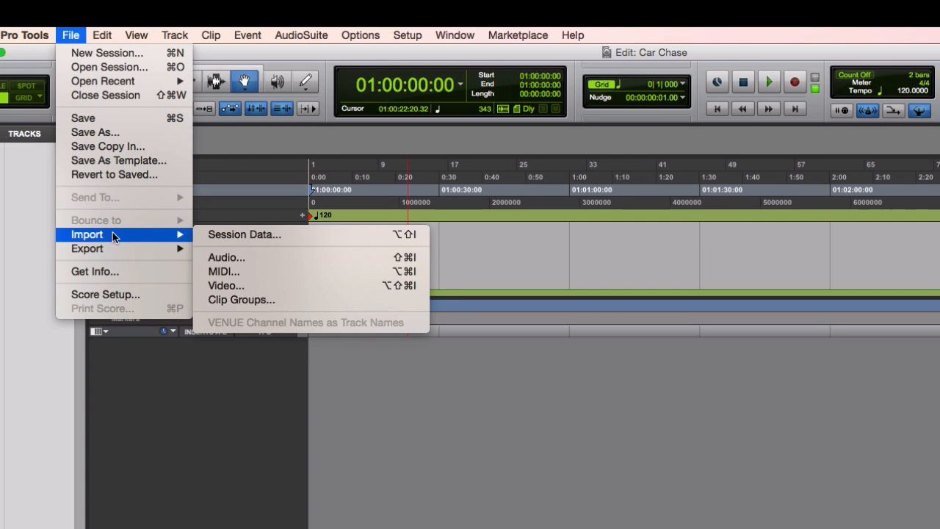
mouse_move(227, 284)
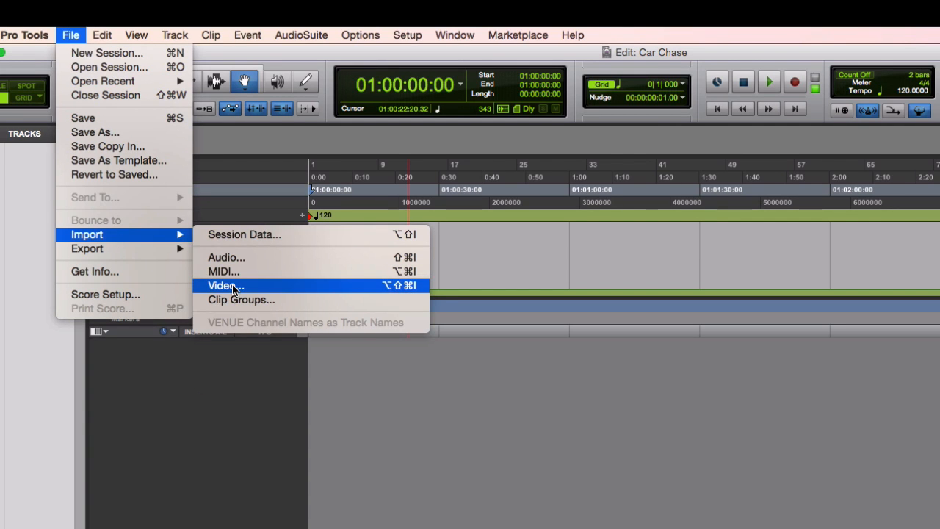
left_click(223, 285)
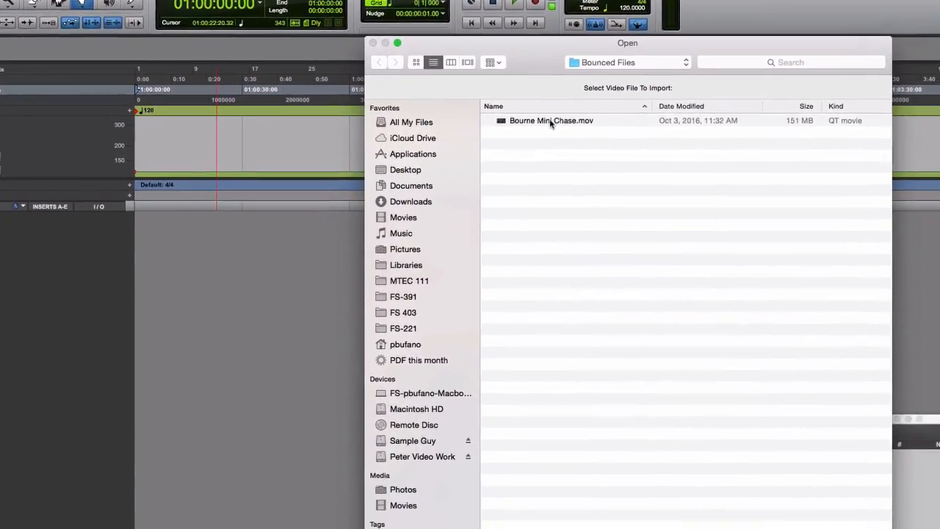
left_click(551, 120)
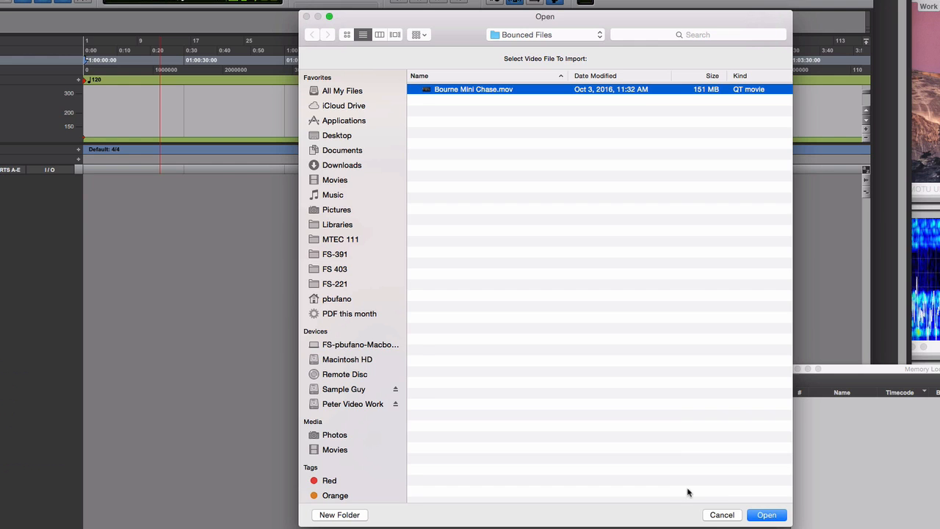
left_click(766, 514)
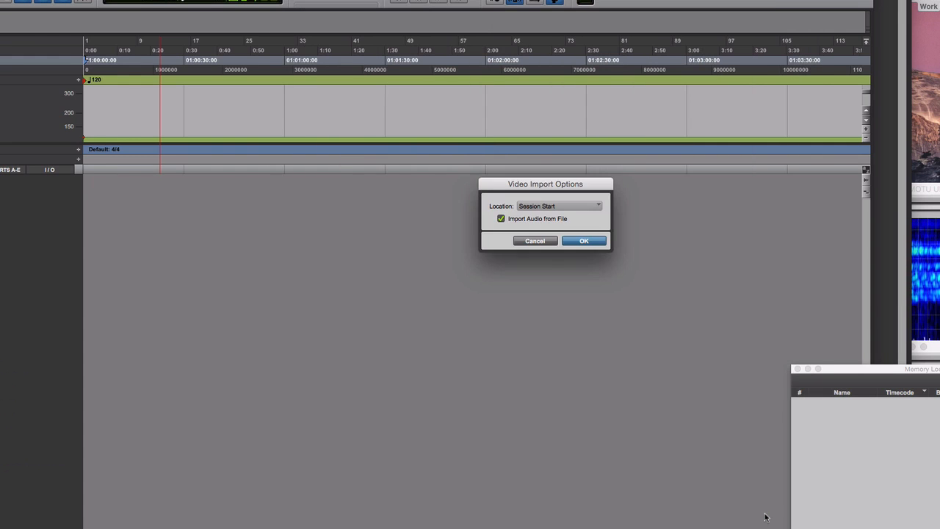
mouse_move(605, 226)
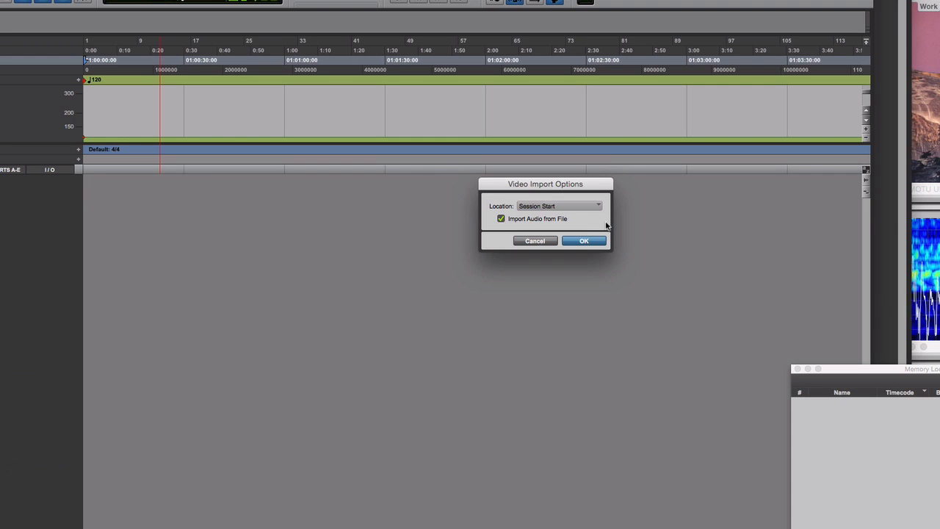
mouse_move(591, 223)
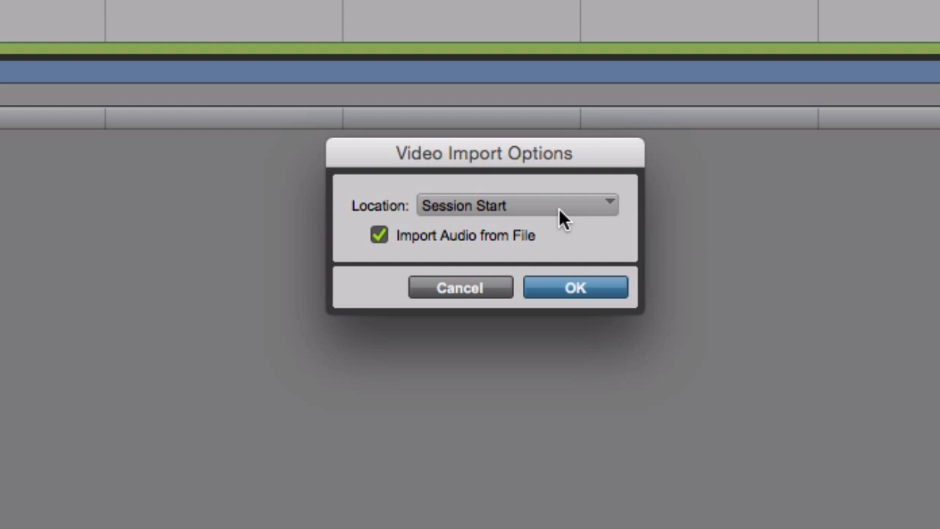
mouse_move(483, 251)
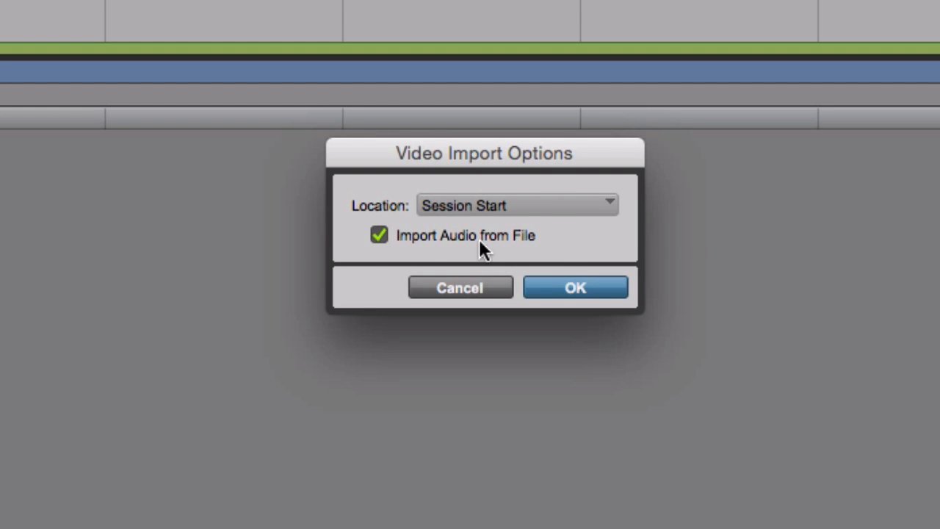
mouse_move(470, 250)
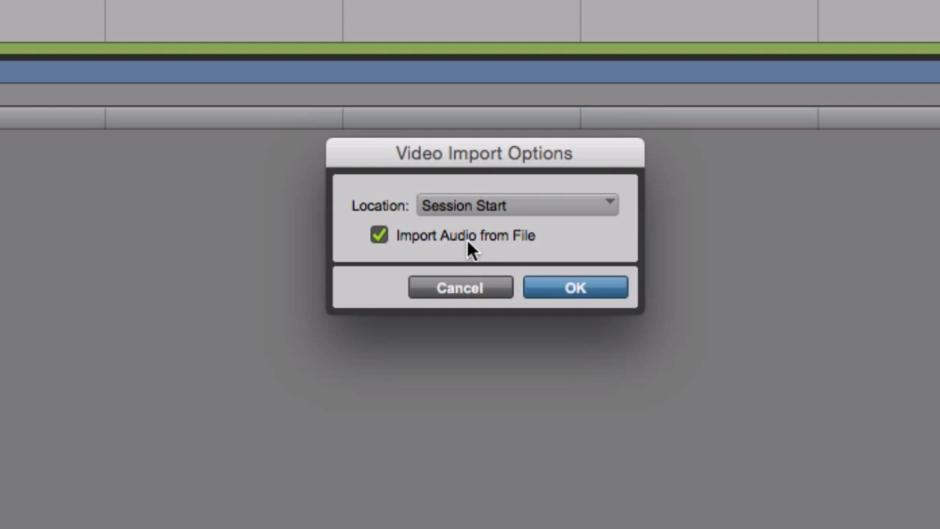
mouse_move(511, 247)
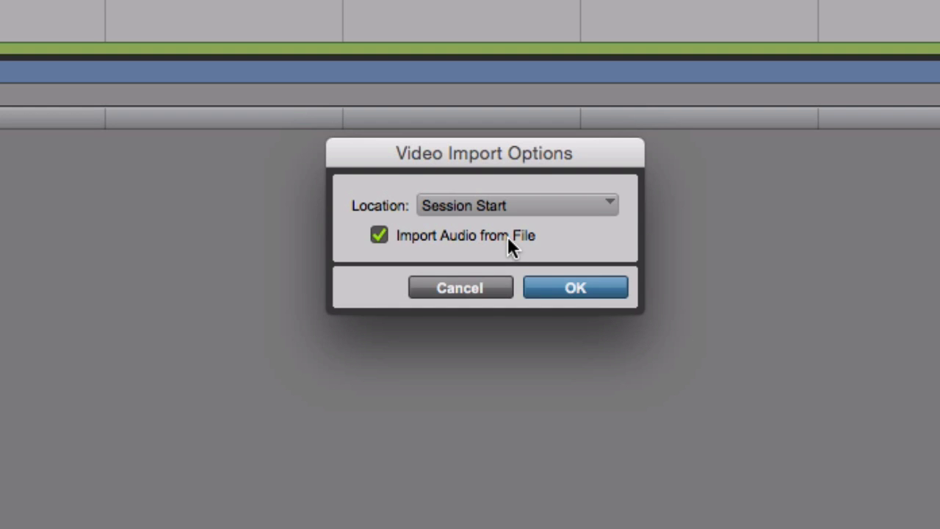
mouse_move(522, 247)
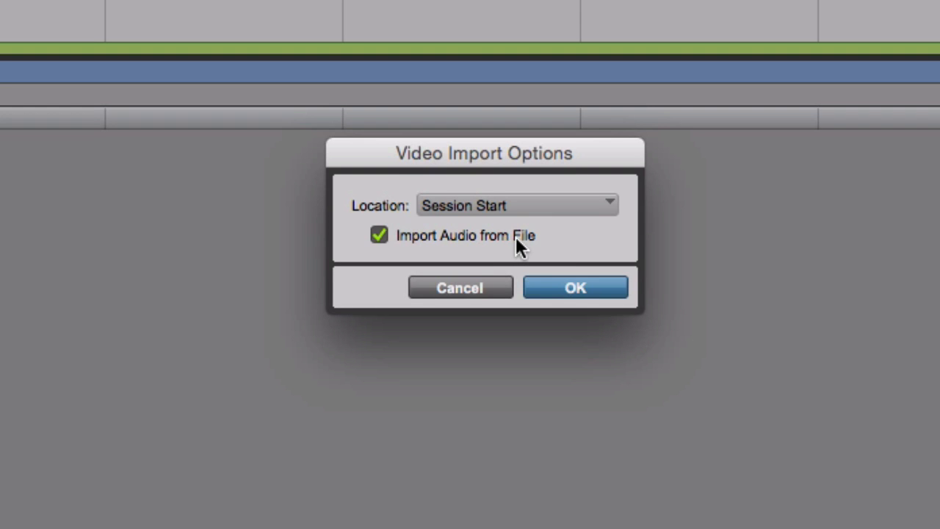
- Import the video at Session Start with Import Audio from File enabled
left_click(575, 286)
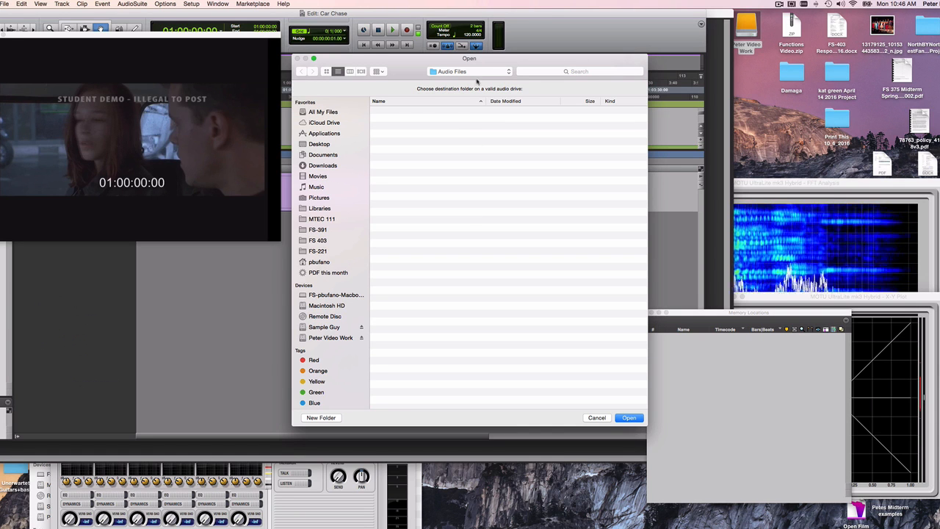
- Keep Audio Files as the destination folder for the movie's extracted audio
left_click(470, 71)
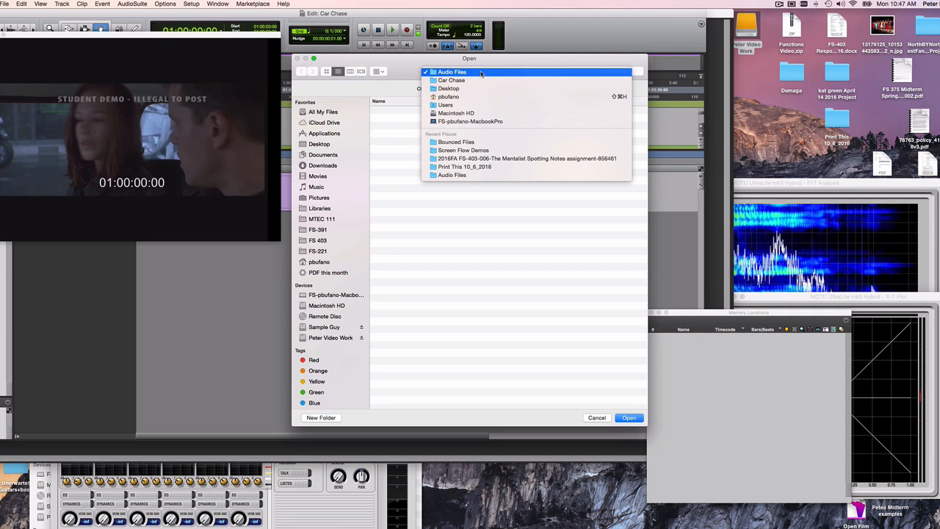
left_click(452, 72)
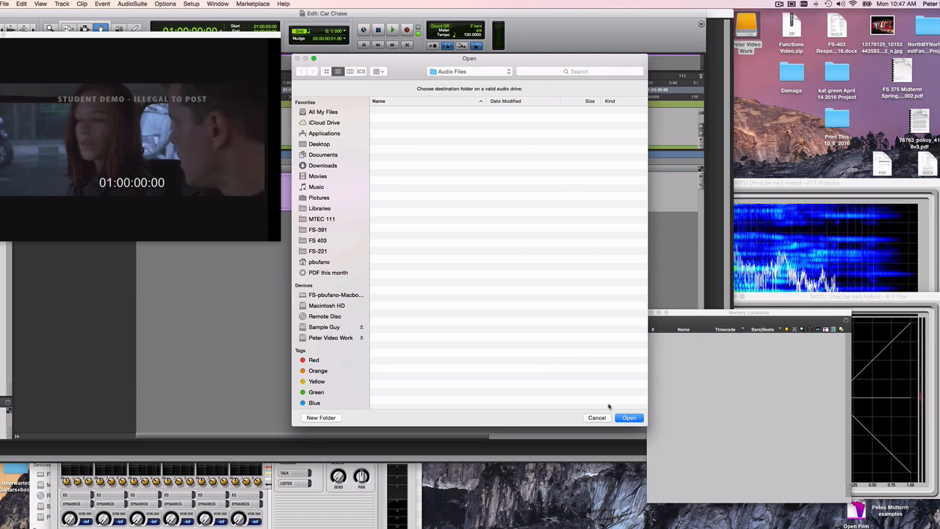
left_click(629, 417)
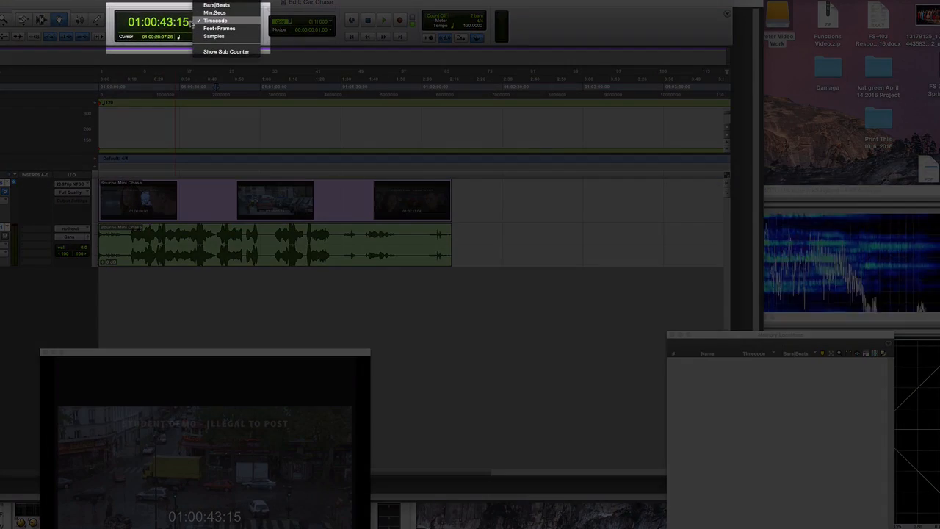
- Set the Main Counter to Timecode and check it against the burn-in at 01:00:10:01
left_click(215, 21)
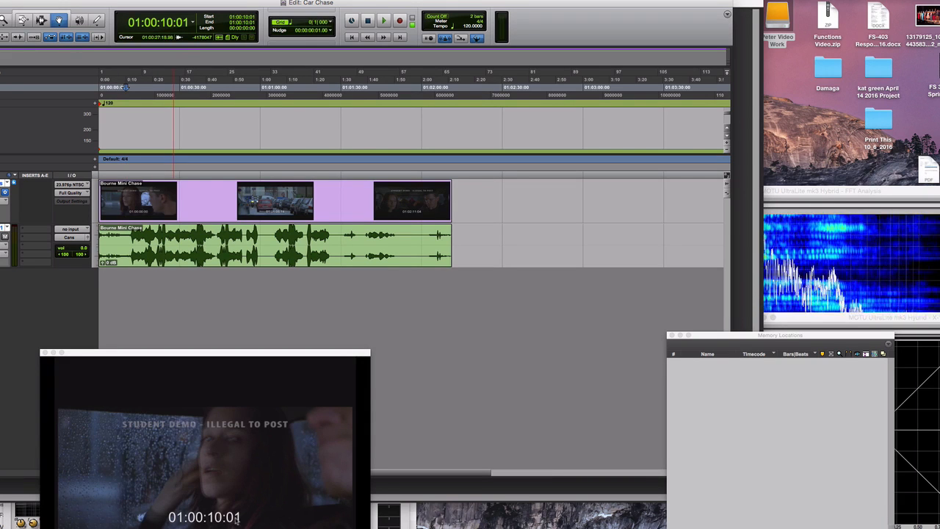
left_click(426, 89)
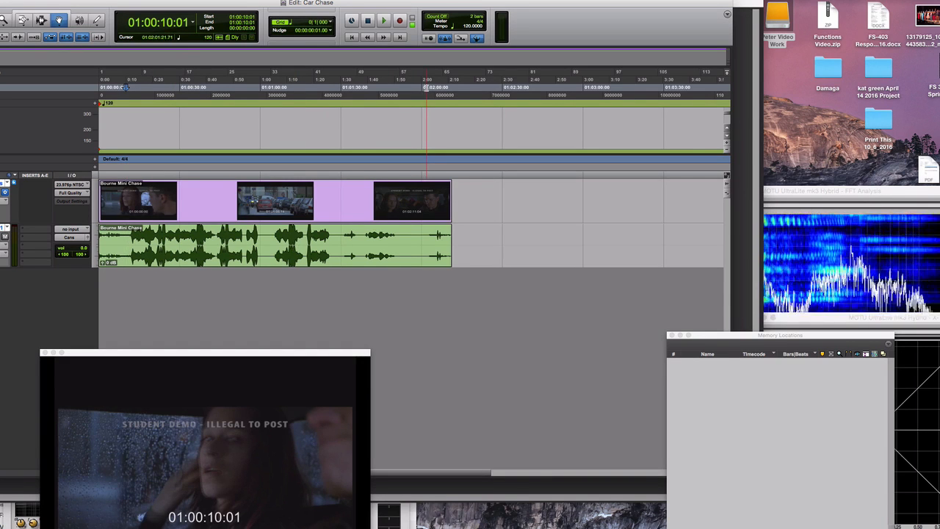